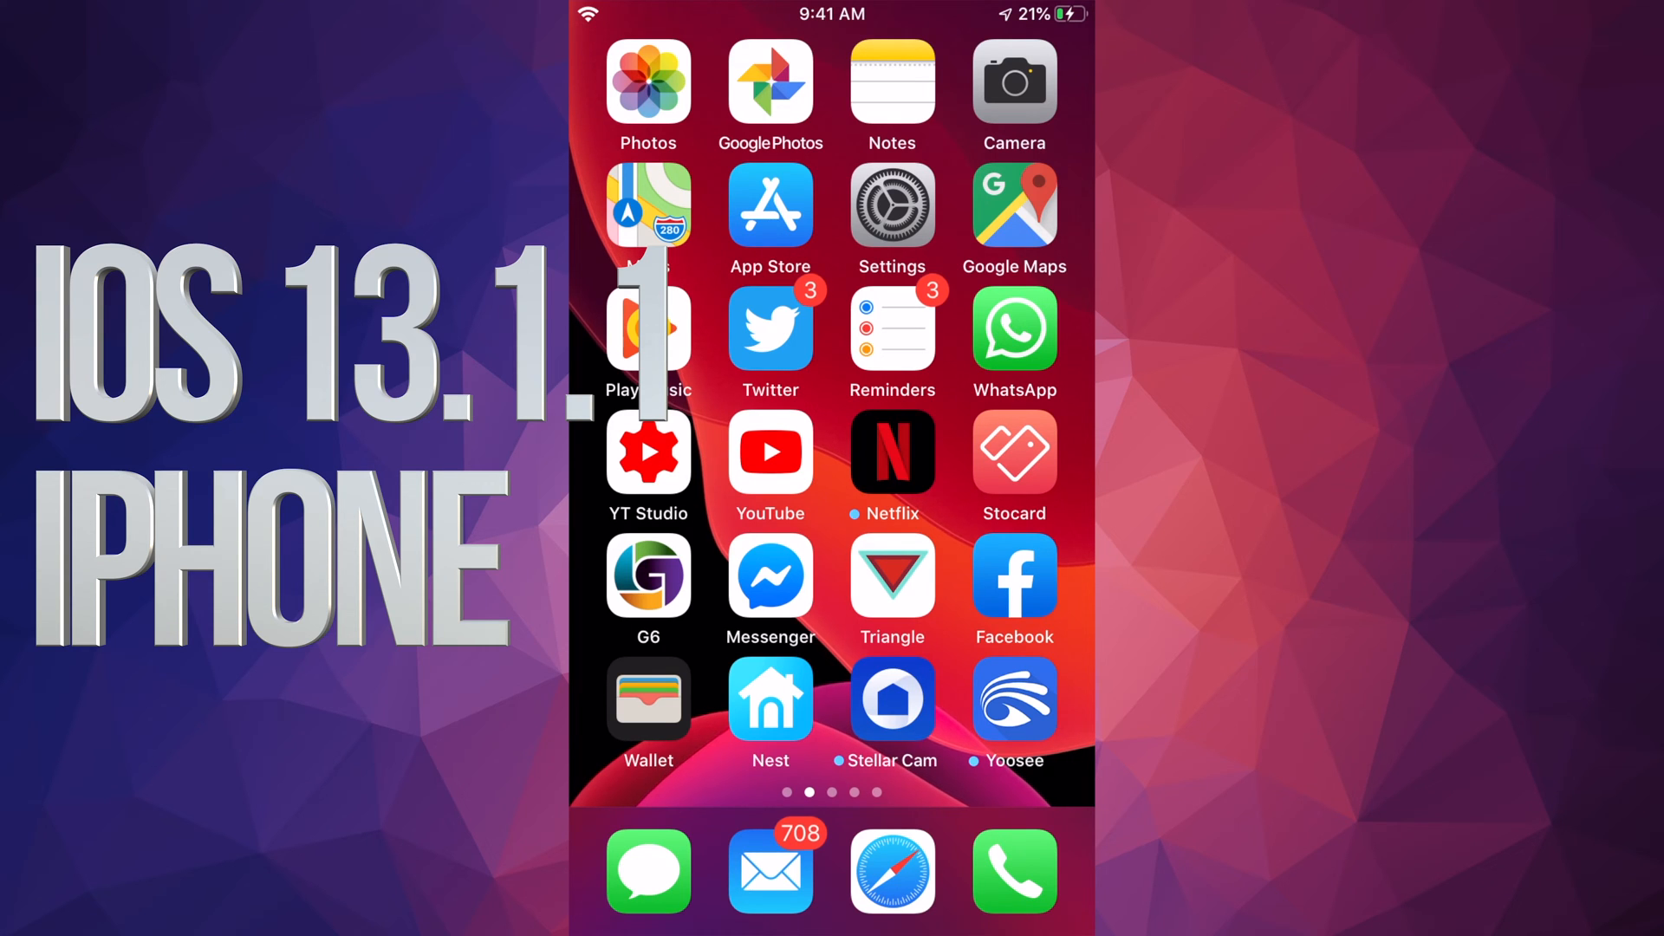
- Launch the Settings app from the iPhone home screen
{"action": "left_click", "coordinate": [892, 207]}
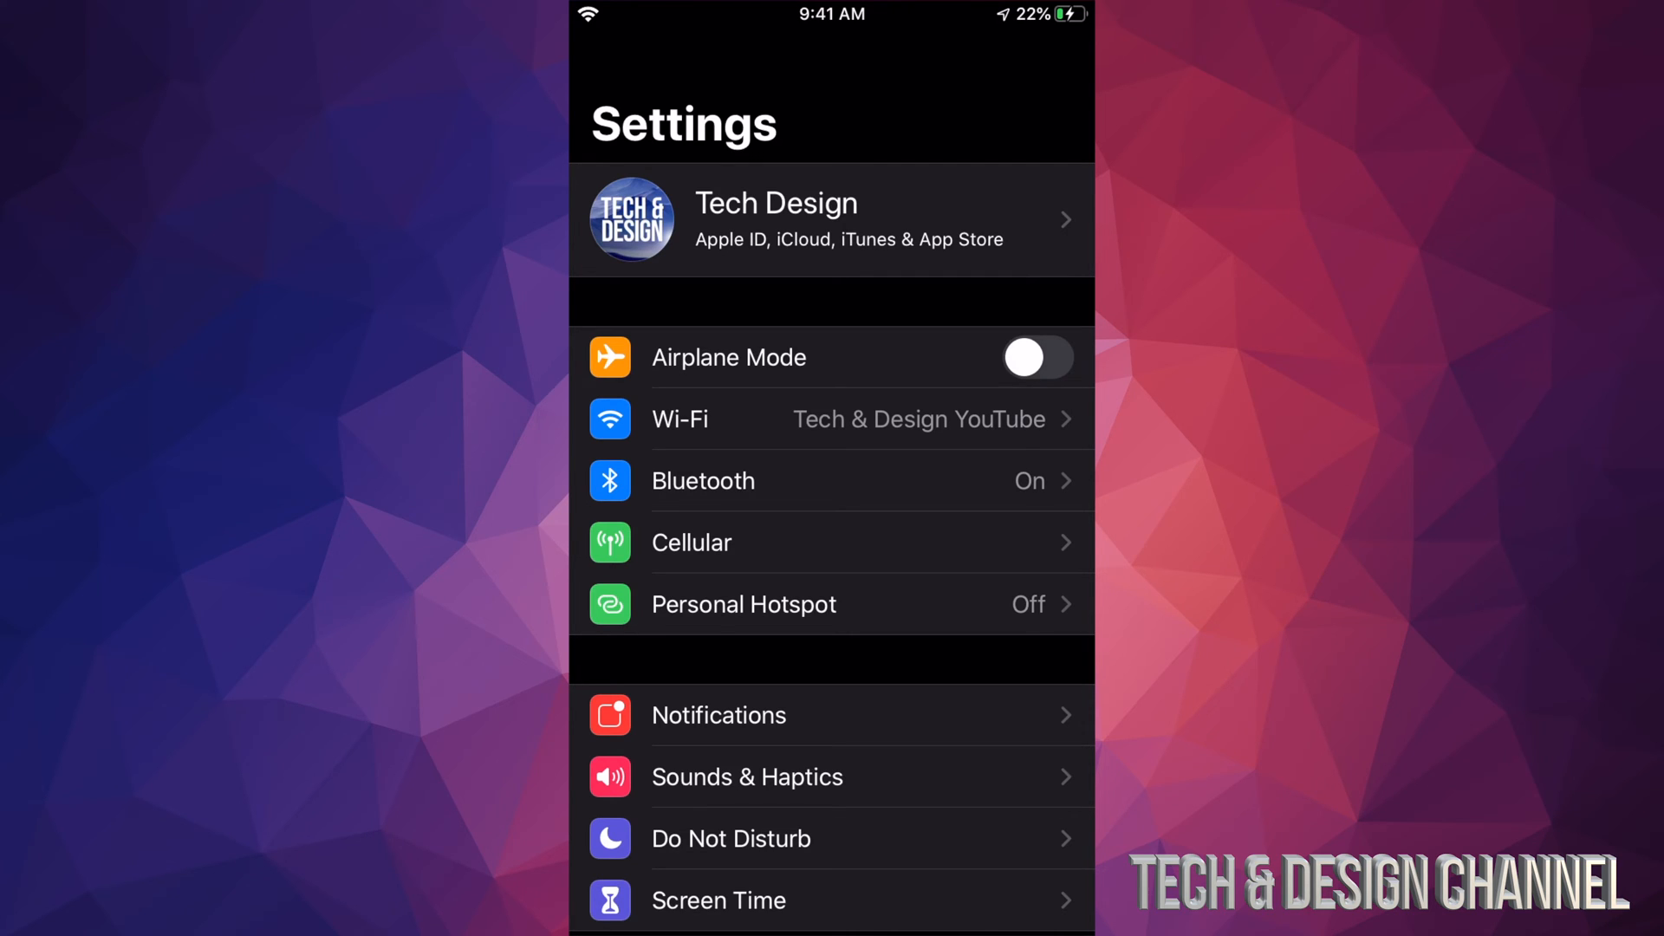
- Scroll through Settings to reach General > Software Update showing iOS 13.1.1 (105.1 MB)
{"action": "scroll", "scroll_direction": "down", "scroll_amount": 3}
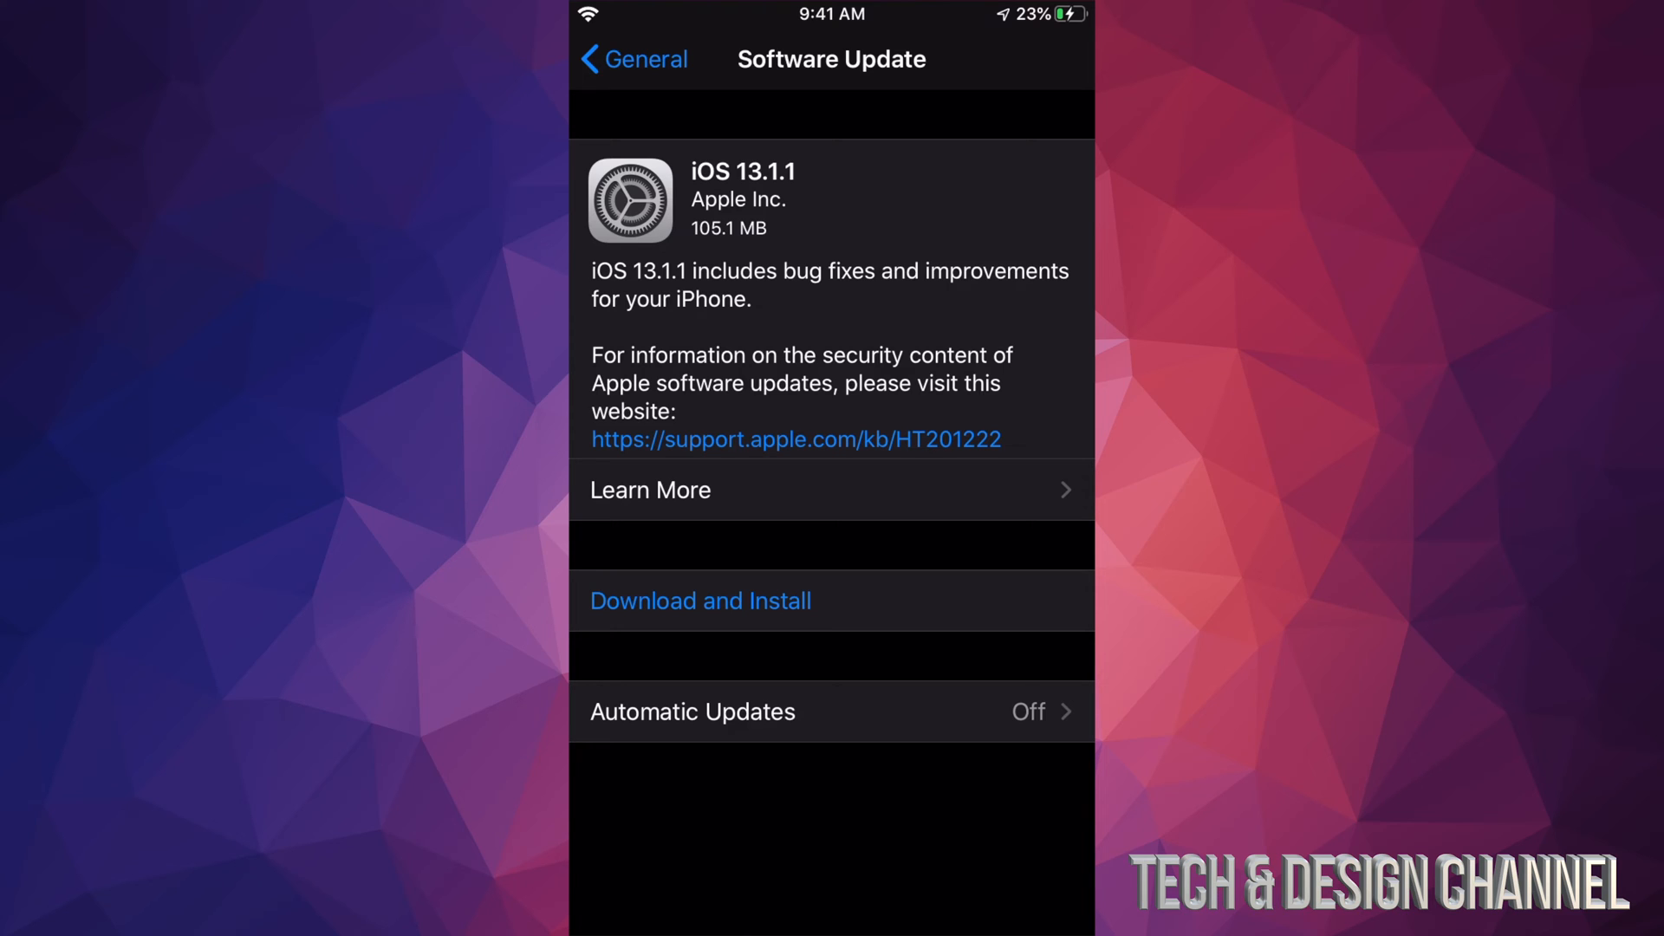
- Download the iOS 13.1.1 update, then choose Install Now once the download finishes
{"action": "left_click", "coordinate": [699, 600]}
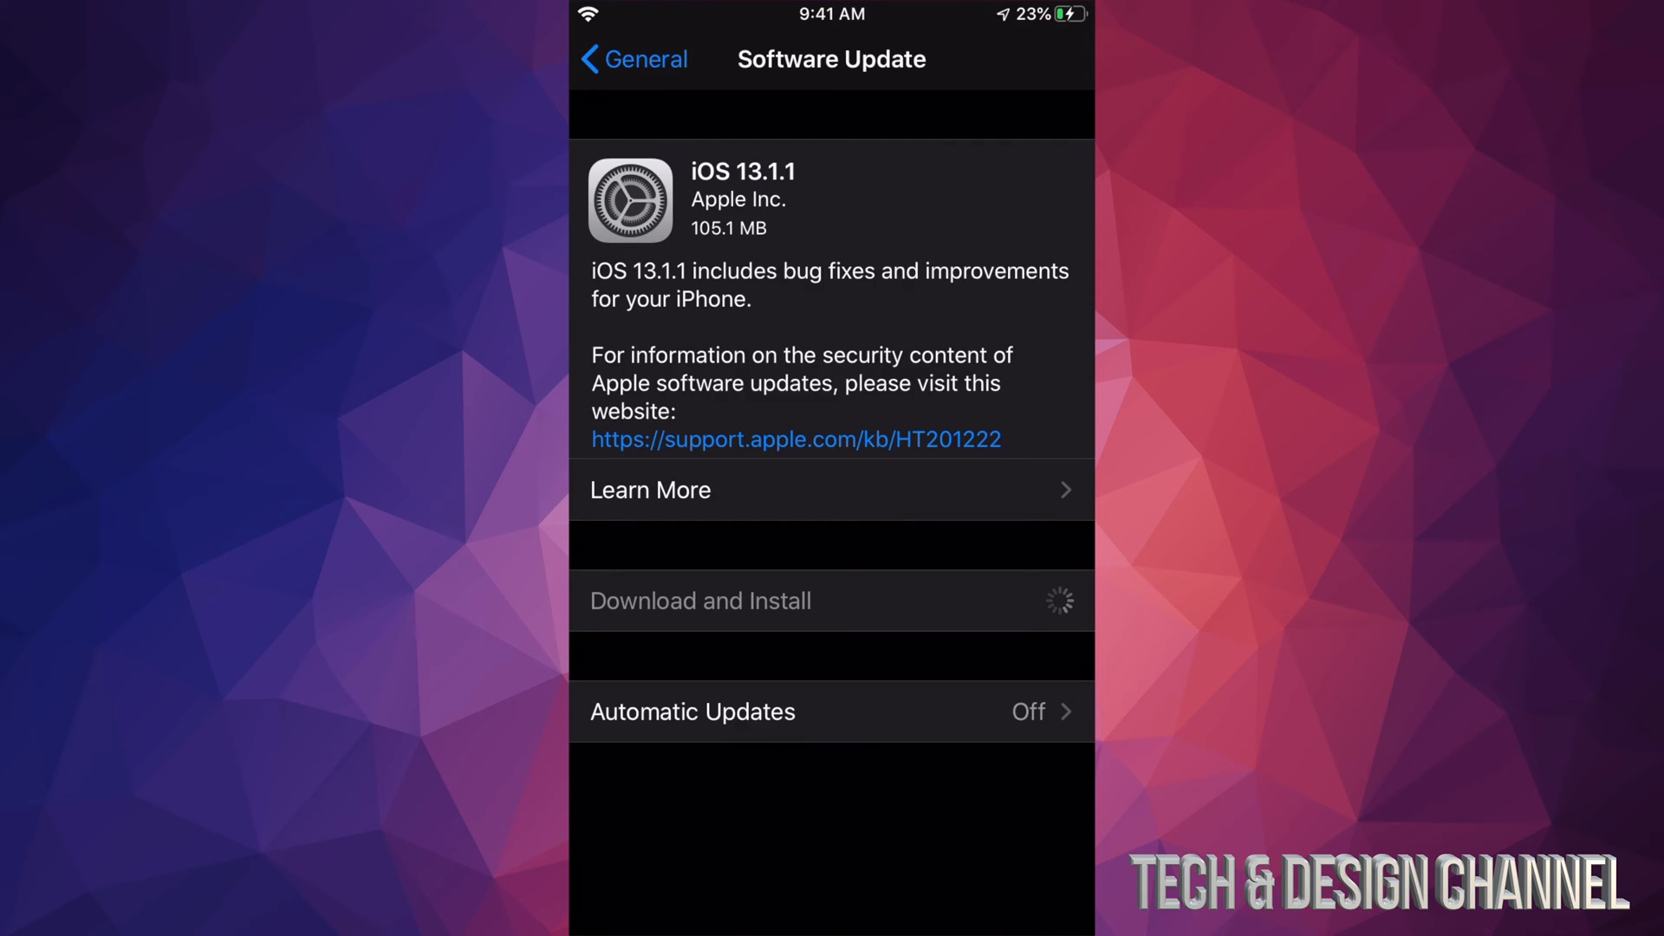
{"action": "left_click", "coordinate": [700, 601]}
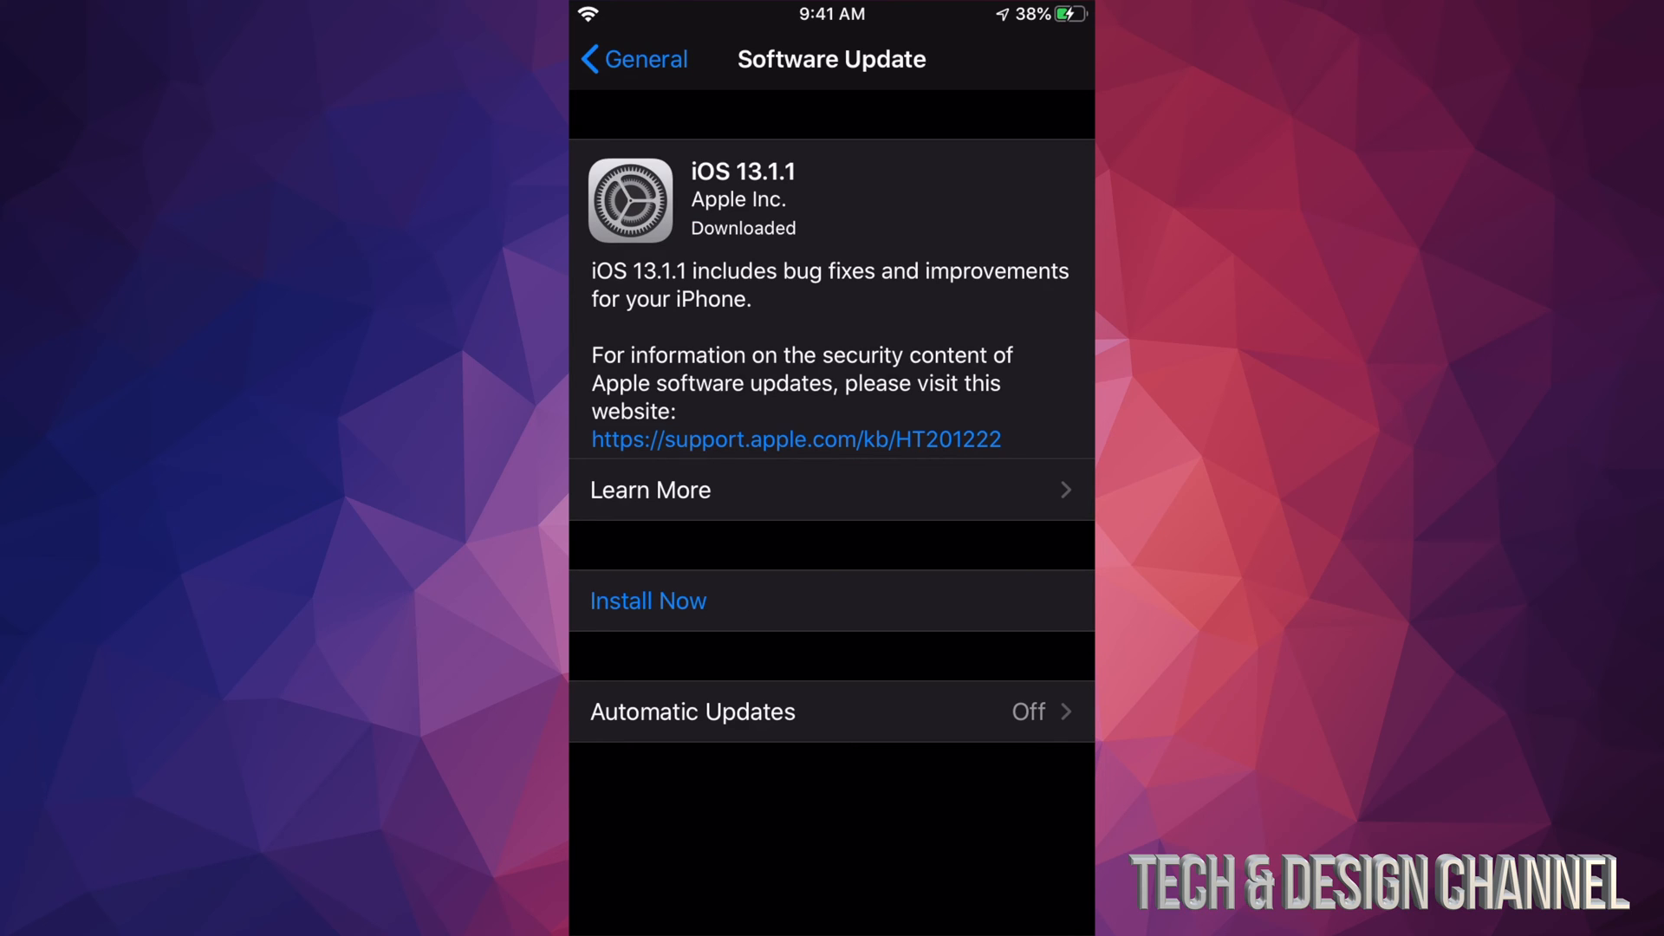
{"action": "left_click", "coordinate": [647, 601]}
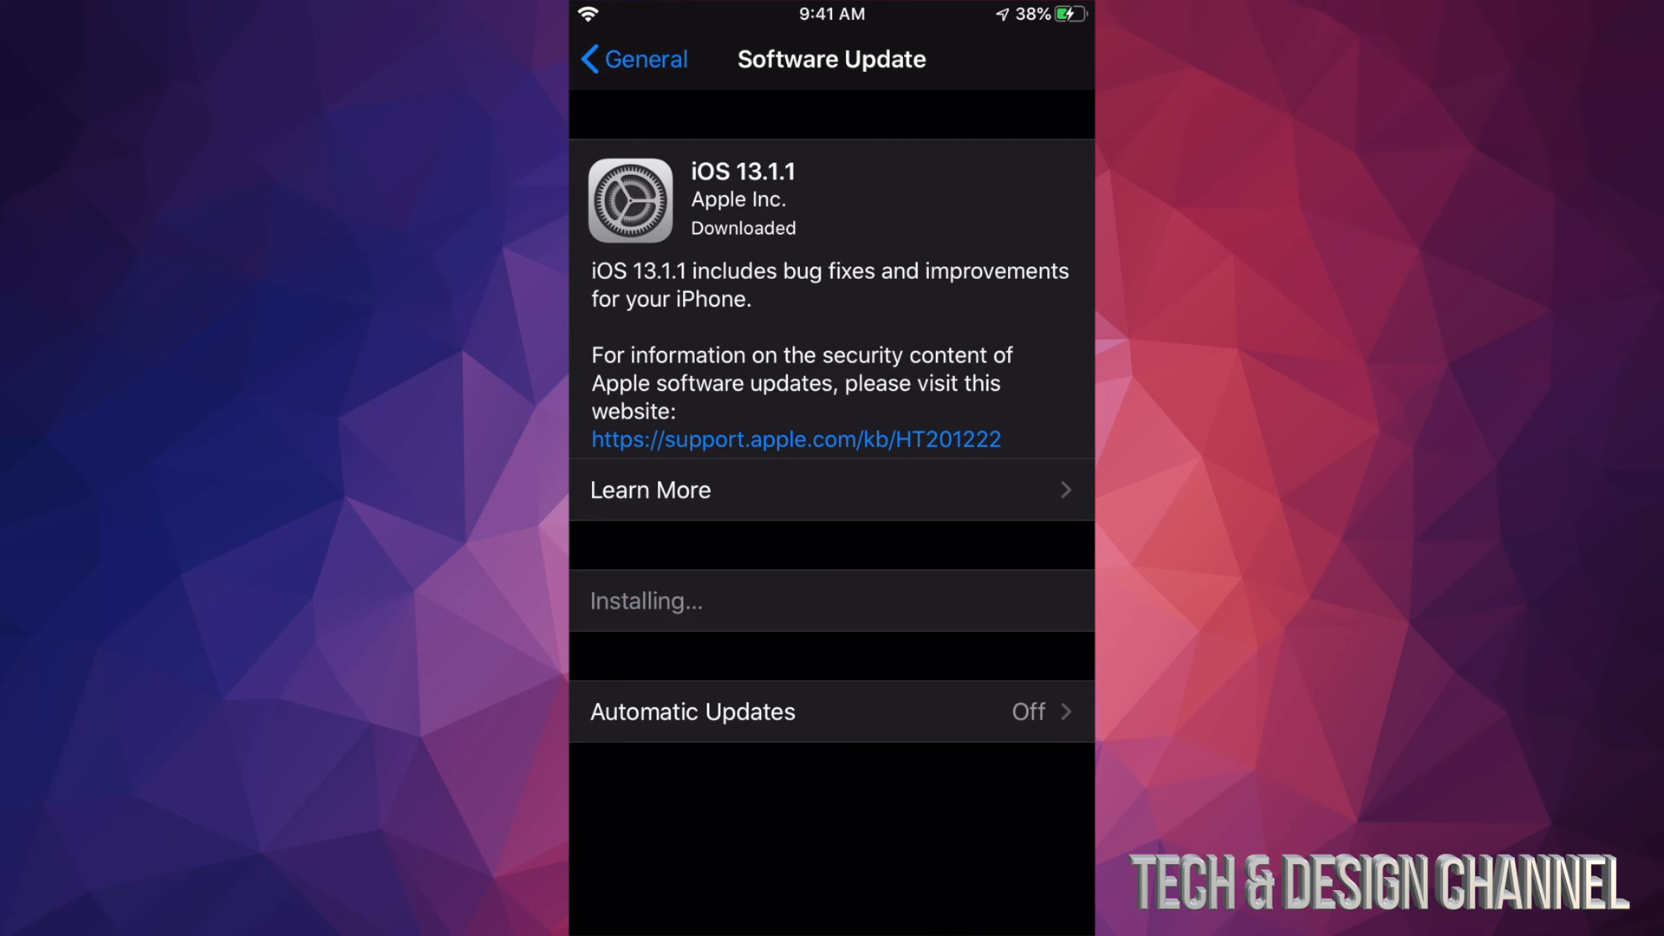